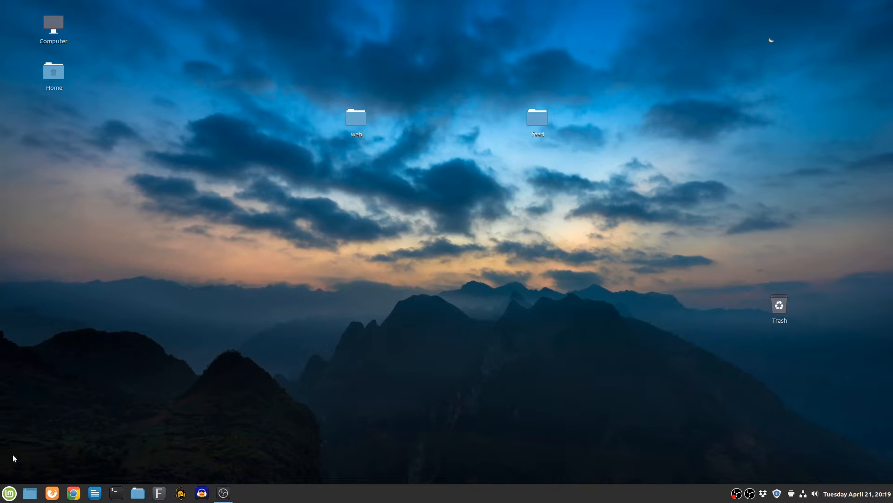
Launch the Nemo file manager from the panel to show the Home folder
click(9, 494)
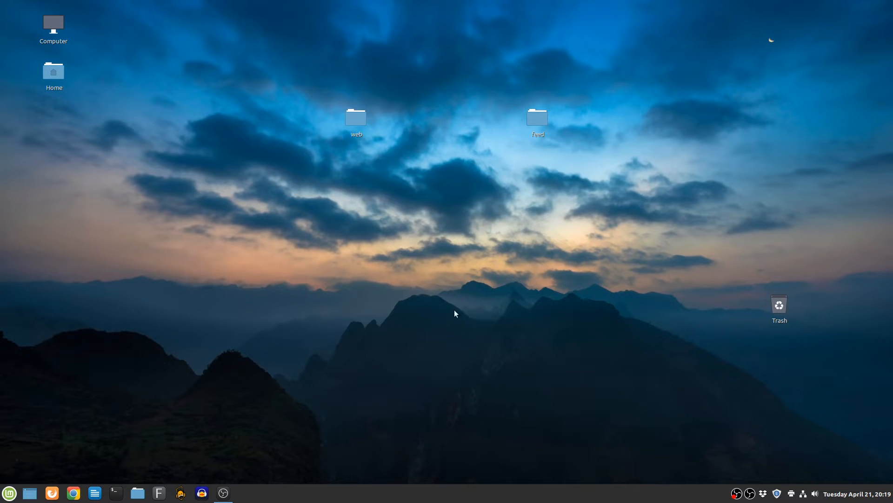
mouse_move(402, 285)
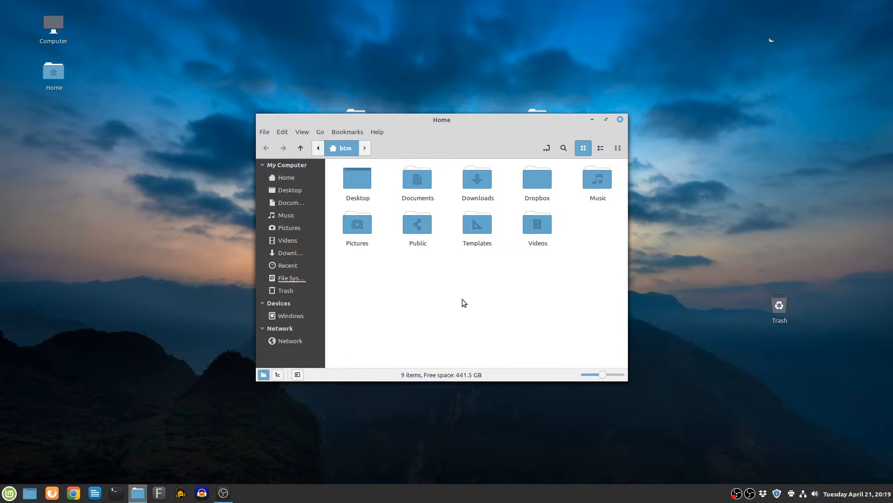
Drag the Home folder window slightly upward, then launch Firefox from the panel
drag(441, 120, 441, 99)
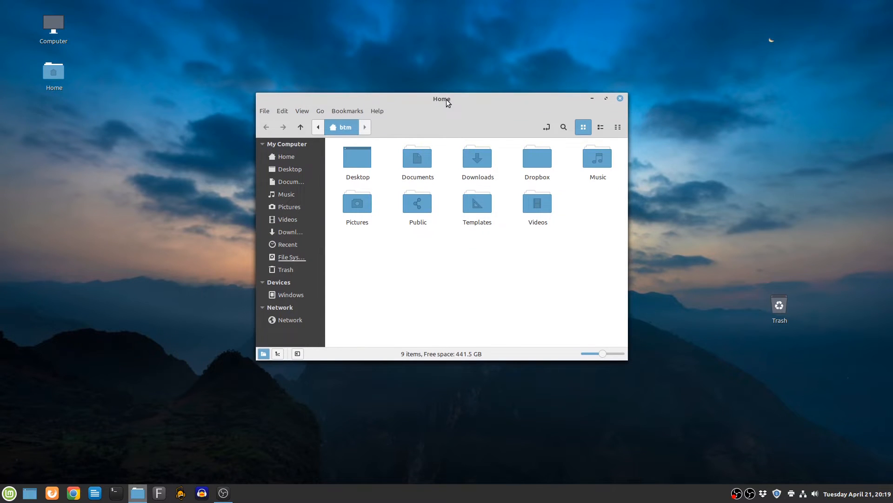
mouse_move(476, 280)
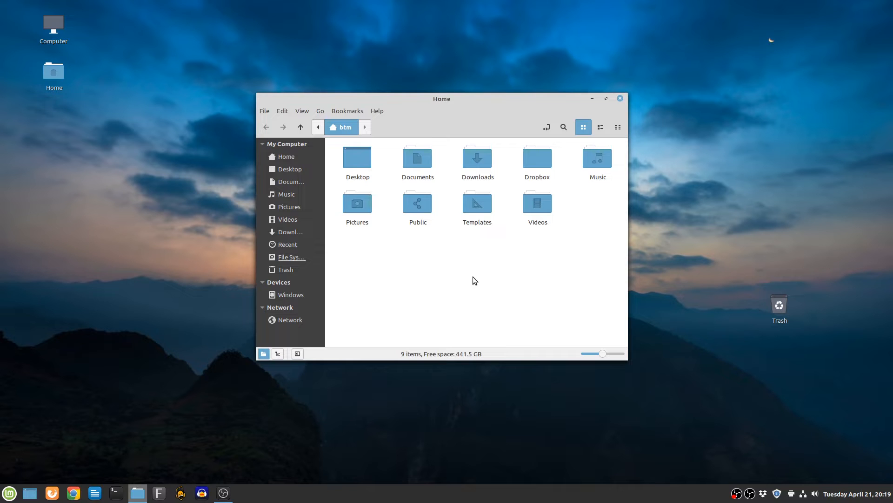
click(51, 492)
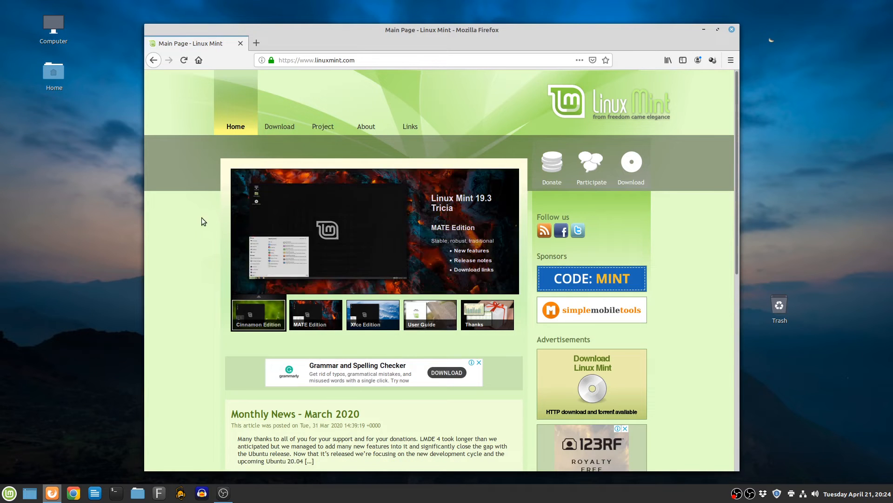
mouse_move(279, 126)
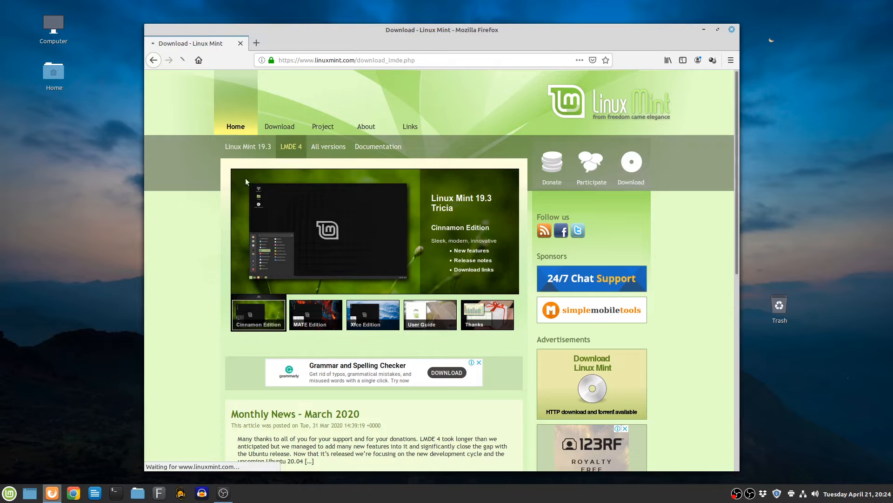
Go to the Download LMDE 4 Debbie page and select the paragraphs describing LMDE's goals
click(291, 146)
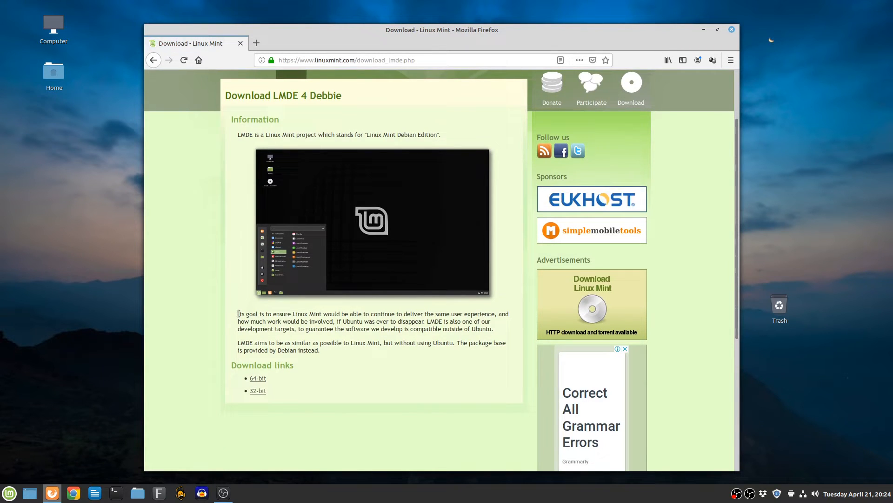
drag(238, 313, 362, 329)
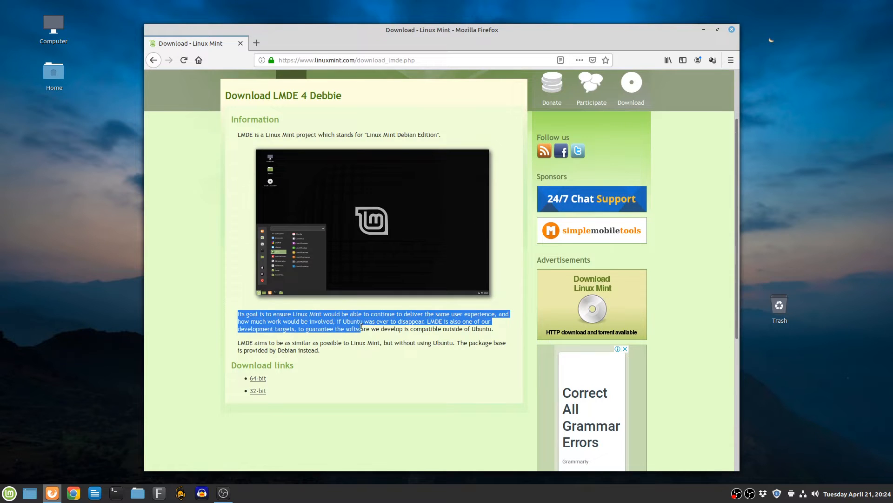
drag(359, 327, 457, 344)
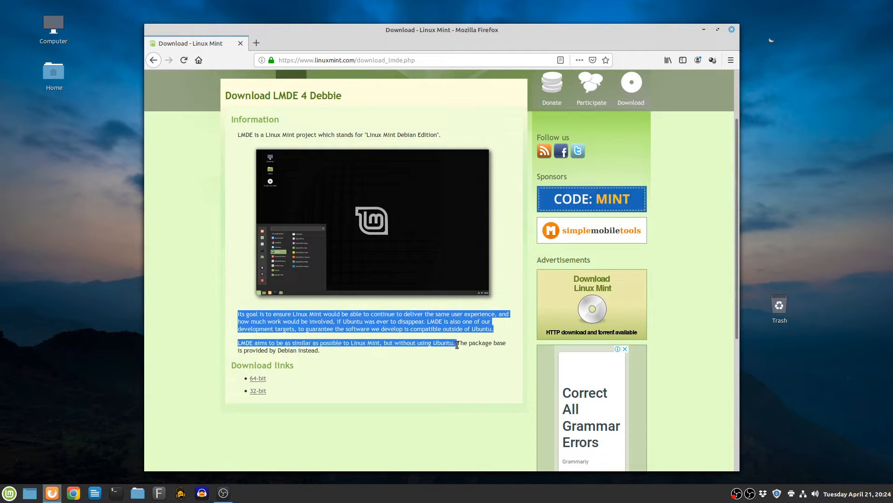